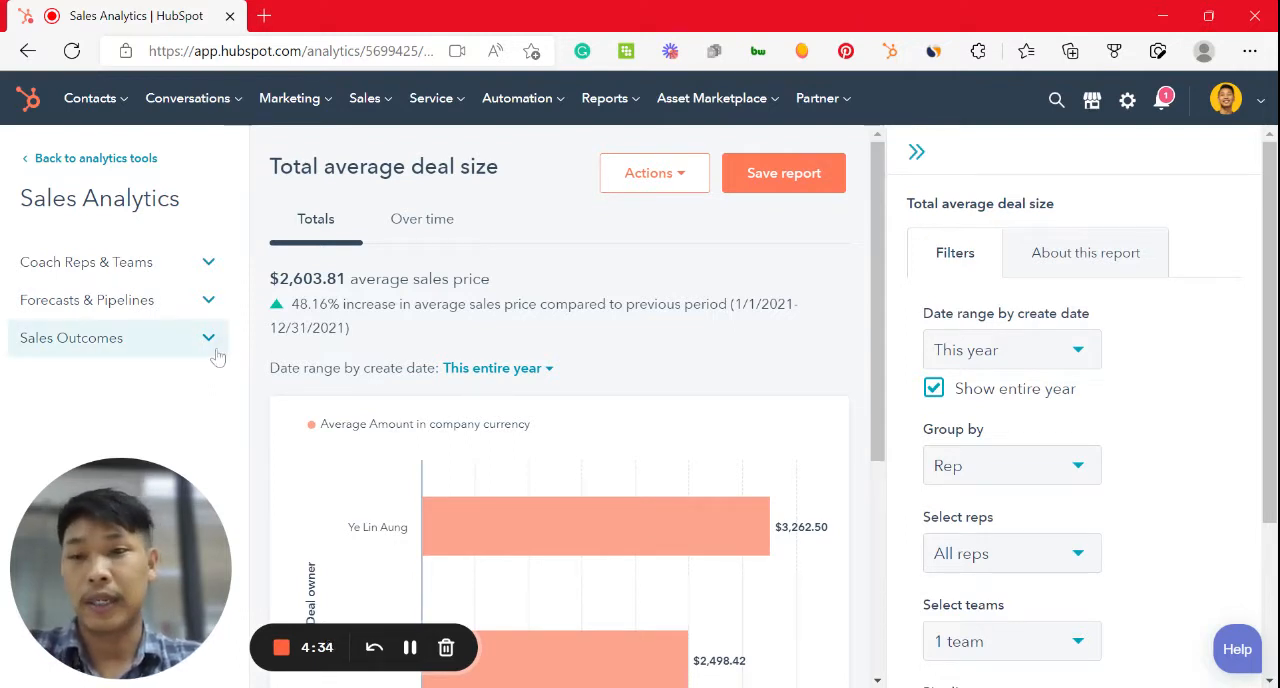
Step: Expand Sales Outcomes and review the Average deal size report showing $2,603.81
{"action": "left_click", "coordinate": [71, 337]}
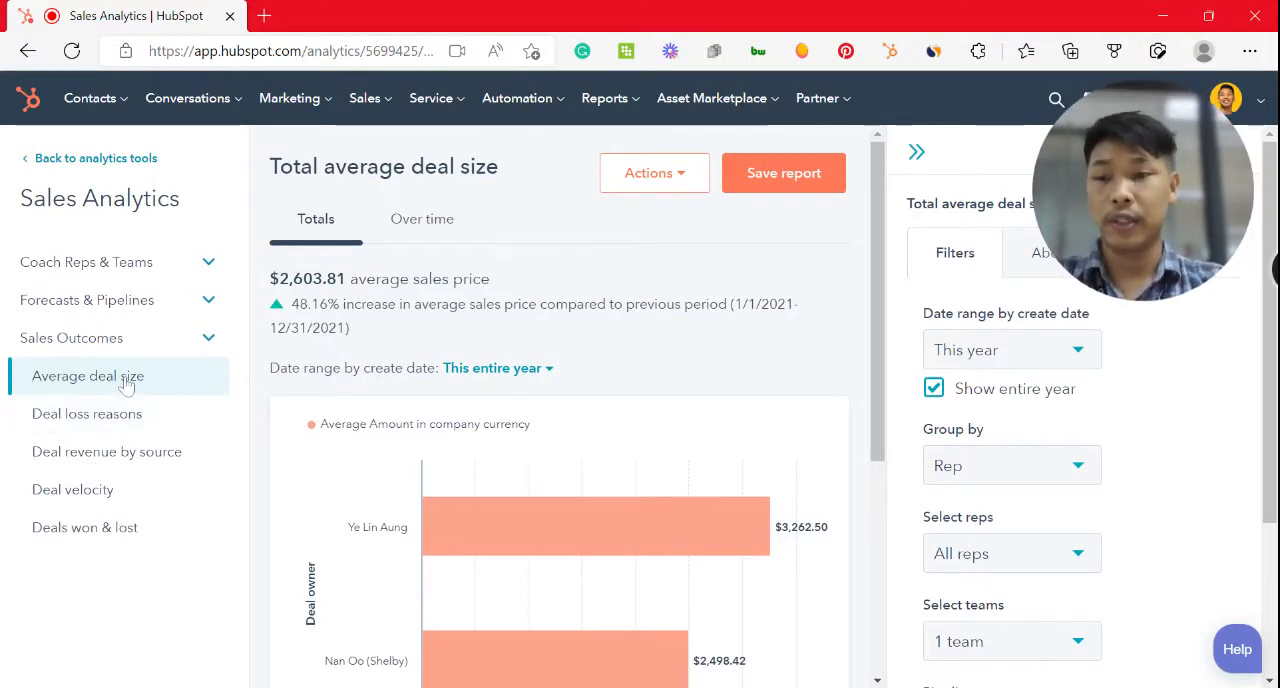
{"action": "mouse_move", "coordinate": [135, 430]}
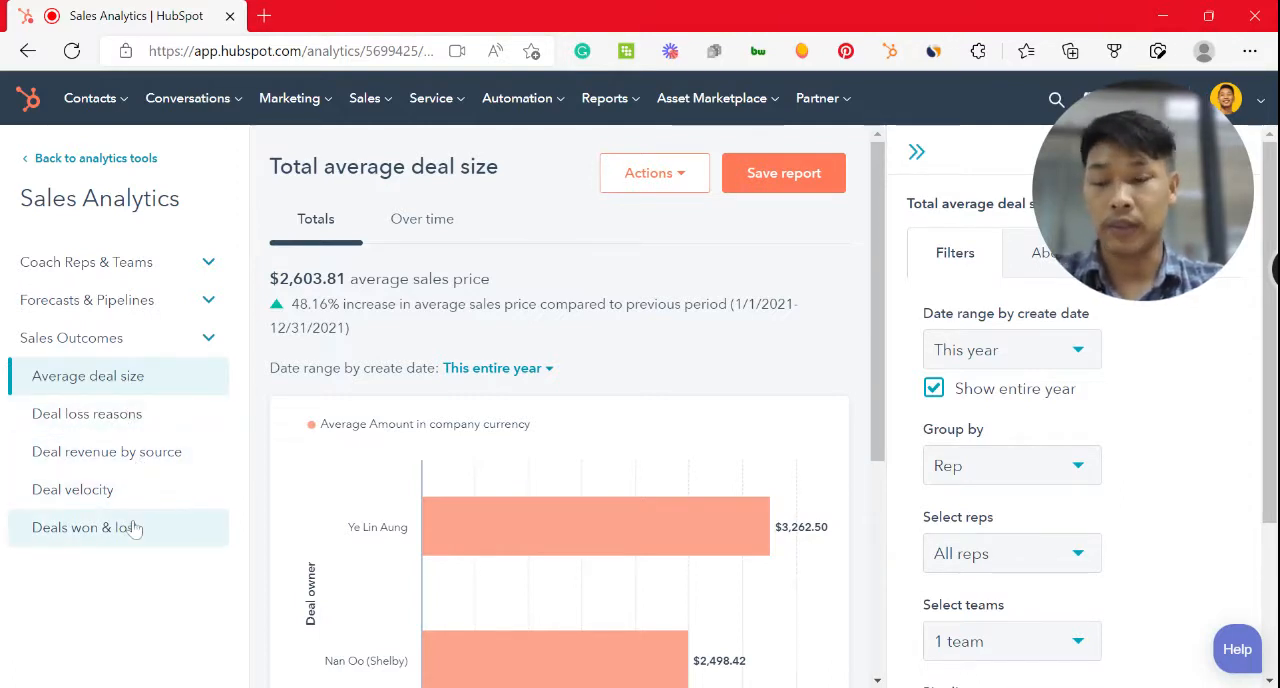
{"action": "mouse_move", "coordinate": [135, 390]}
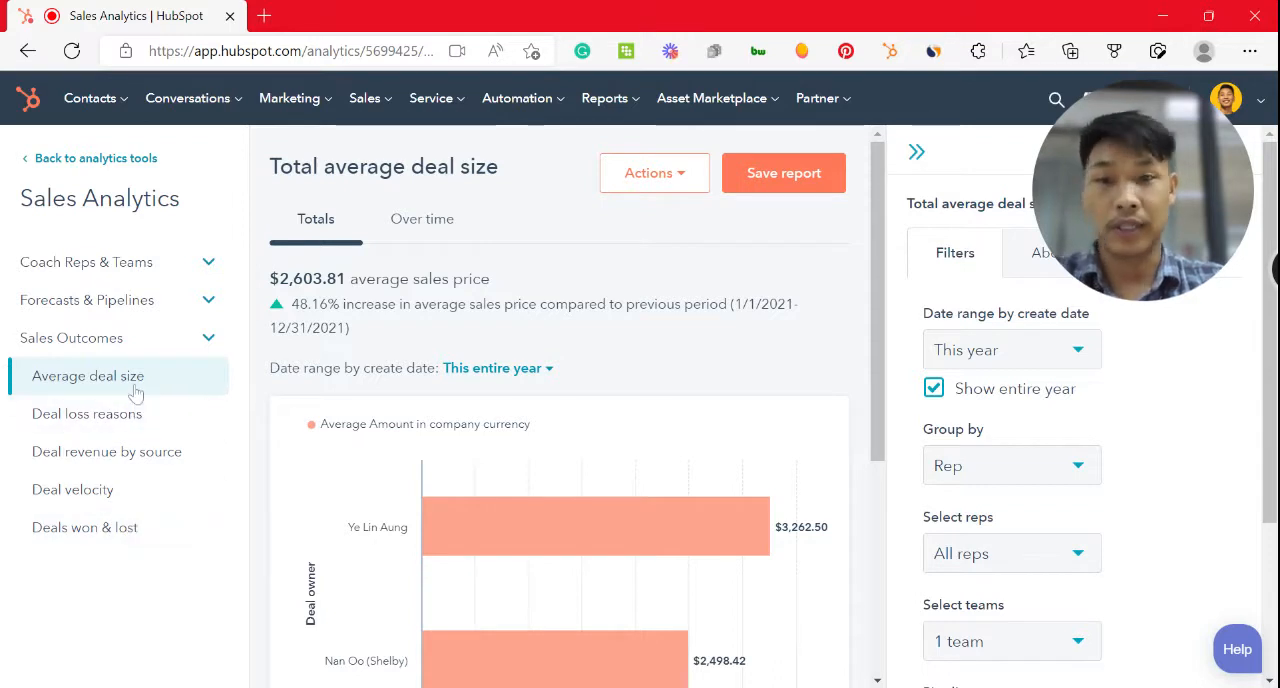
{"action": "mouse_move", "coordinate": [673, 372]}
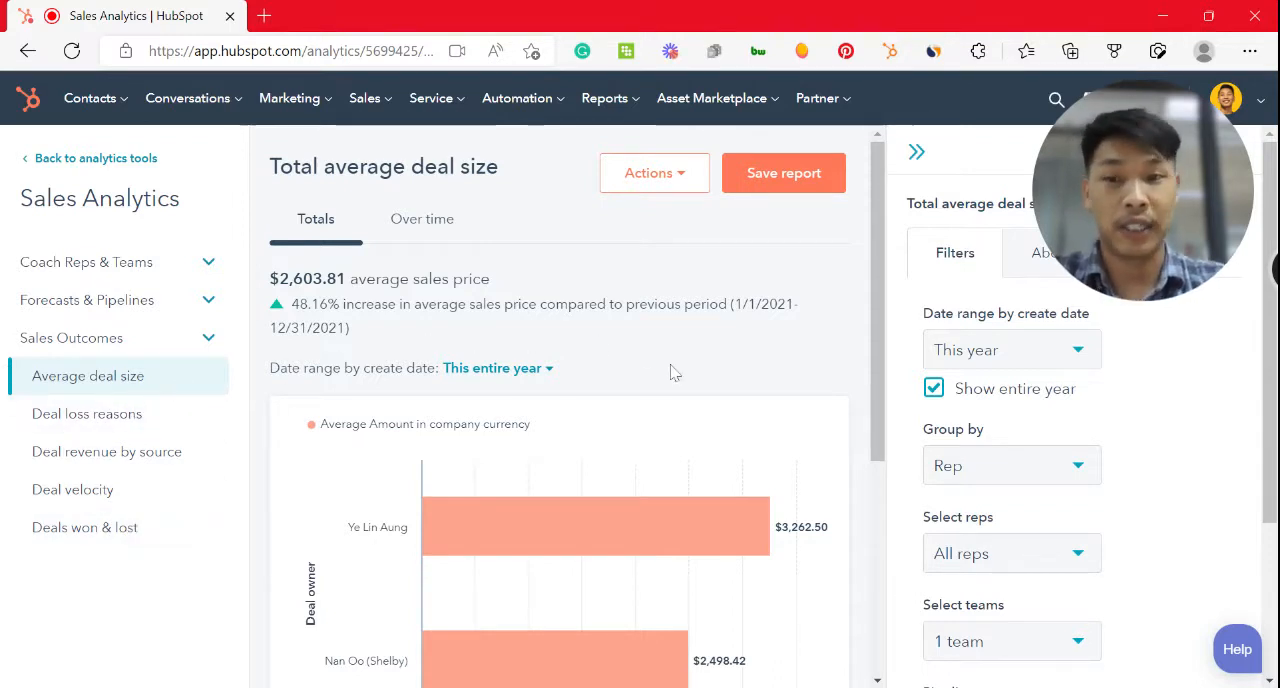
{"action": "scroll", "scroll_direction": "down", "scroll_amount": 3}
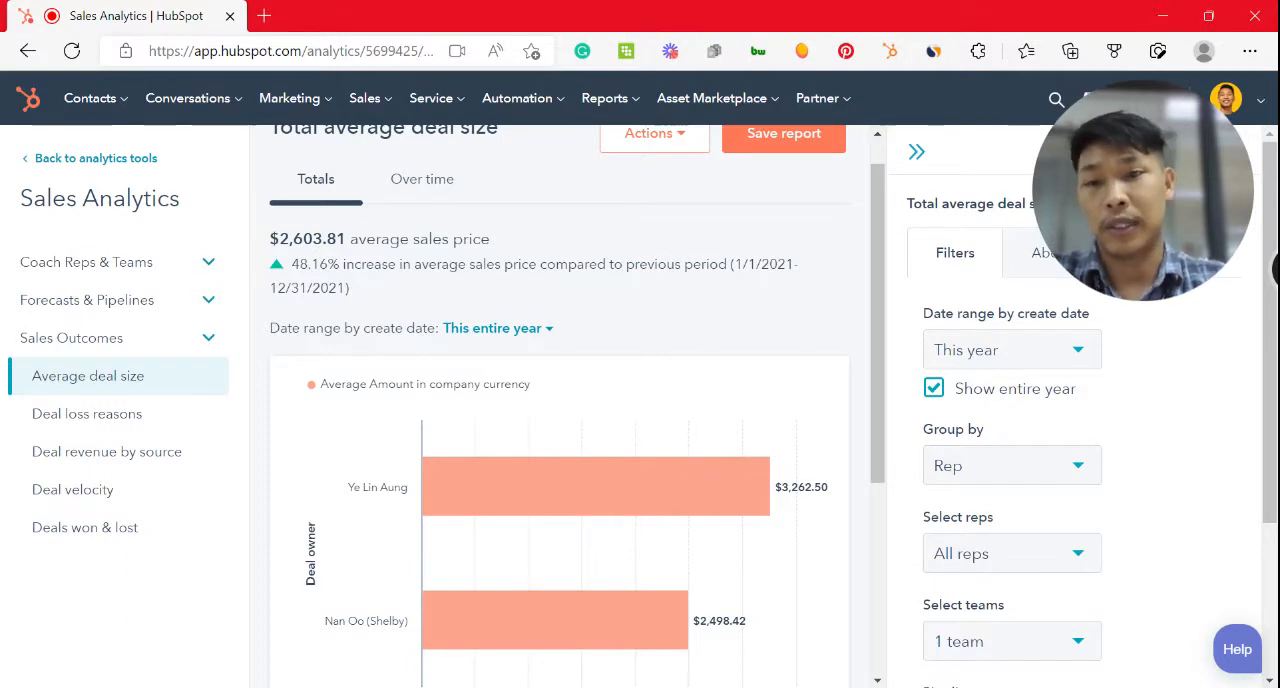
{"action": "mouse_move", "coordinate": [836, 390]}
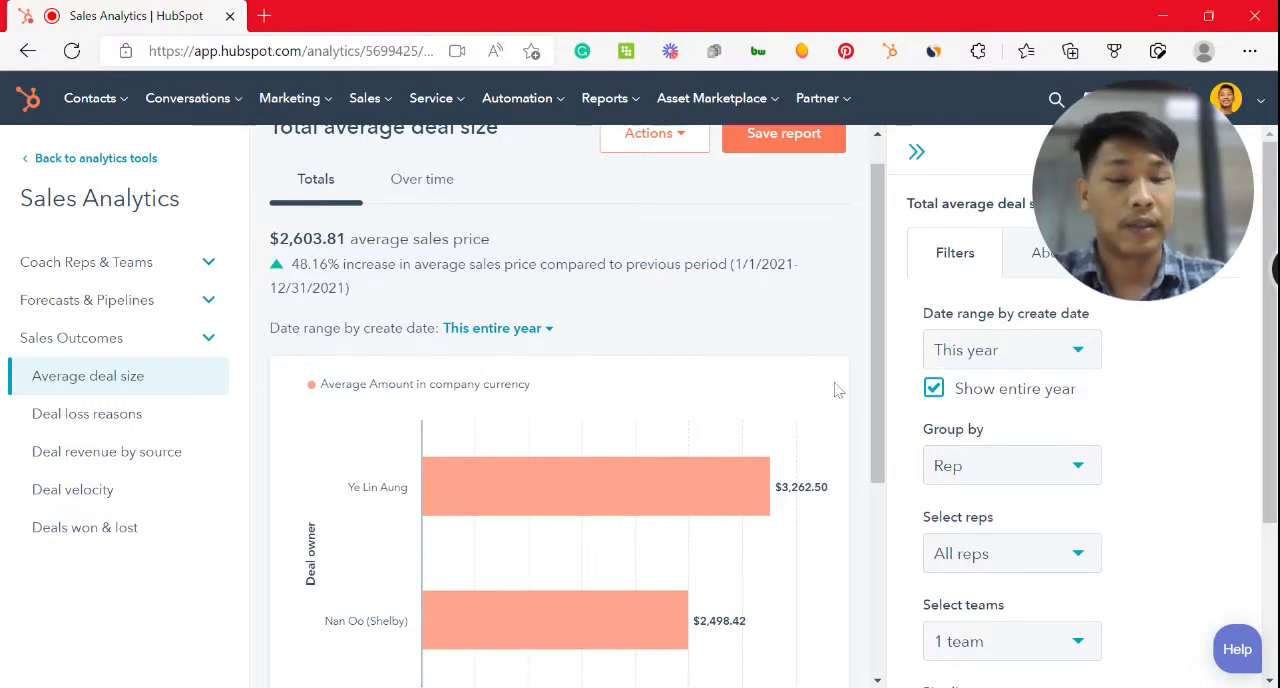
{"action": "mouse_move", "coordinate": [750, 388]}
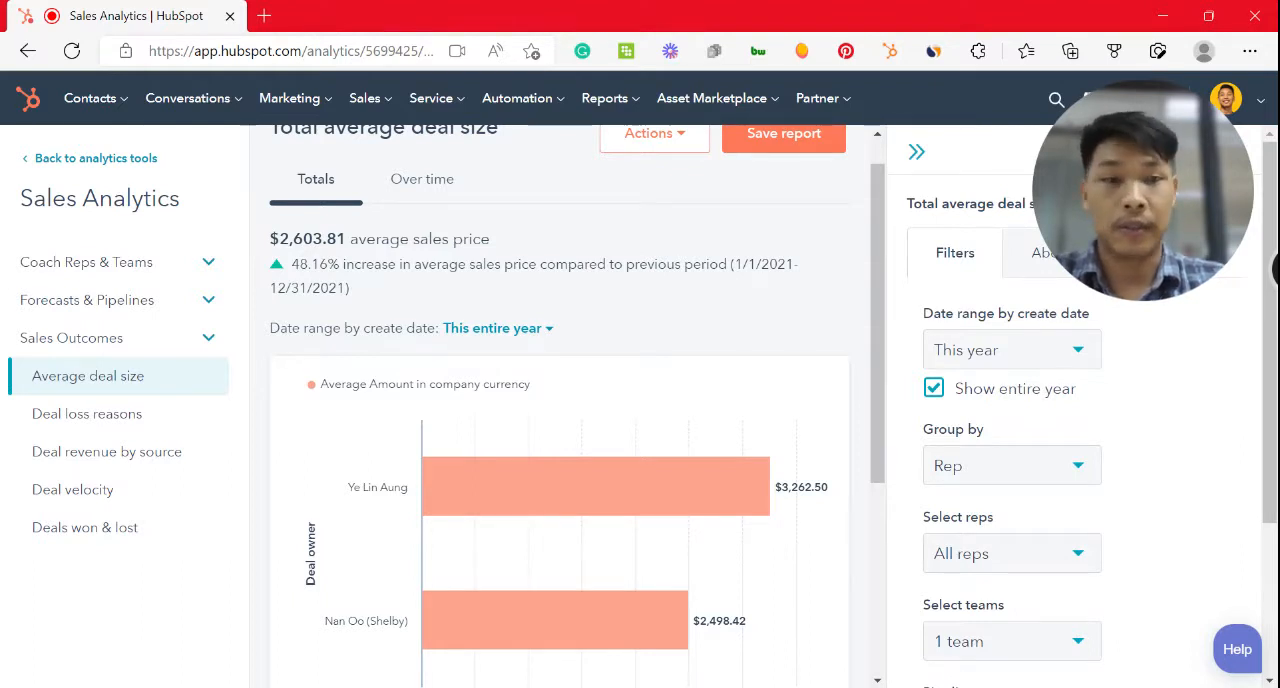
{"action": "mouse_move", "coordinate": [372, 405]}
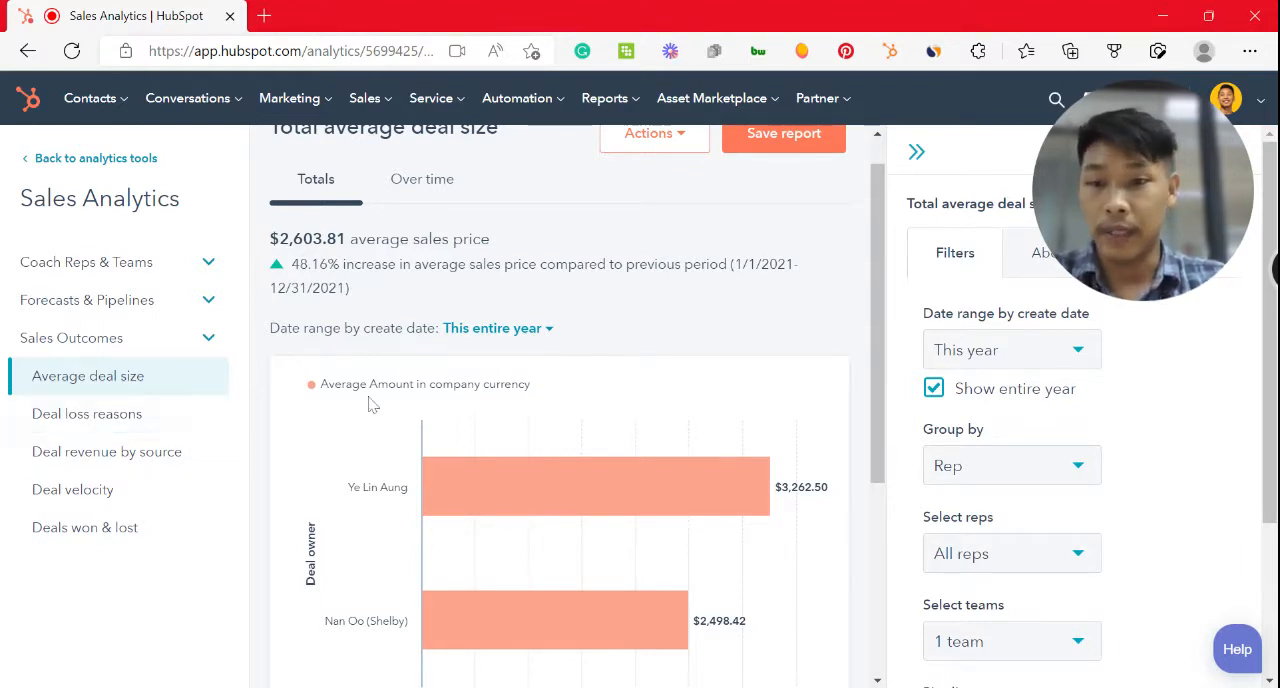
Step: Open the Deal loss reasons report showing 2 lost deals and their reasons
{"action": "left_click", "coordinate": [87, 413]}
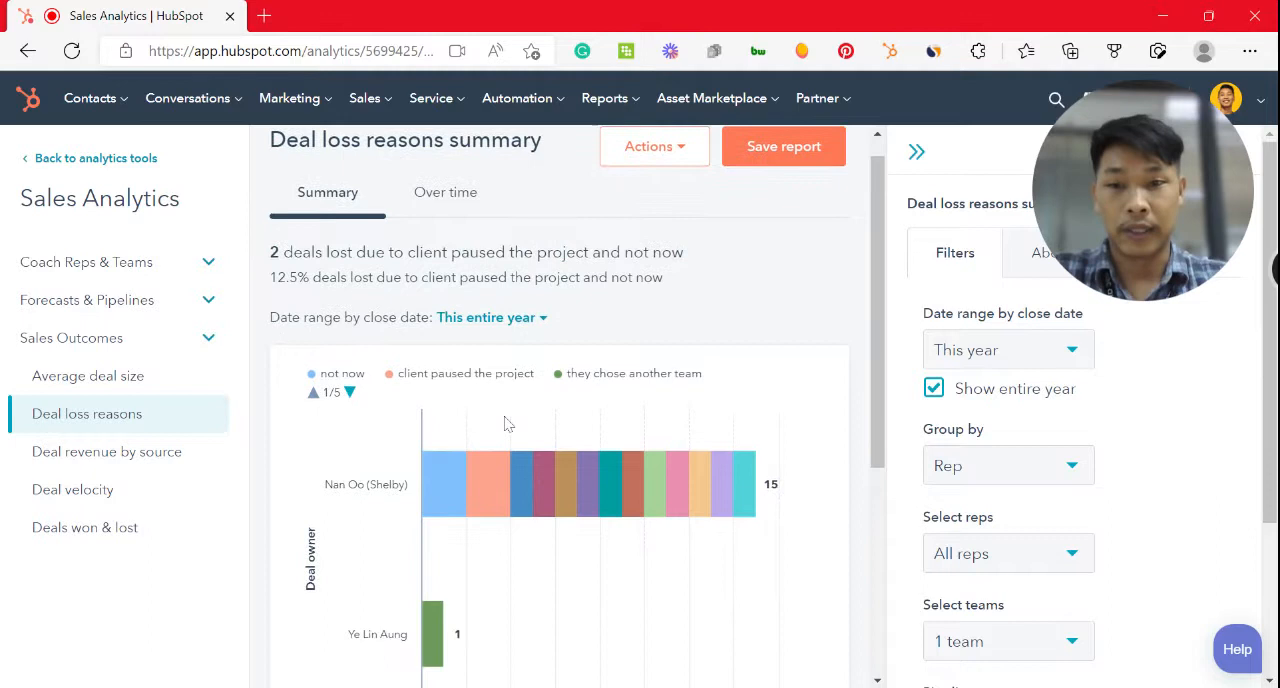
{"action": "mouse_move", "coordinate": [490, 478]}
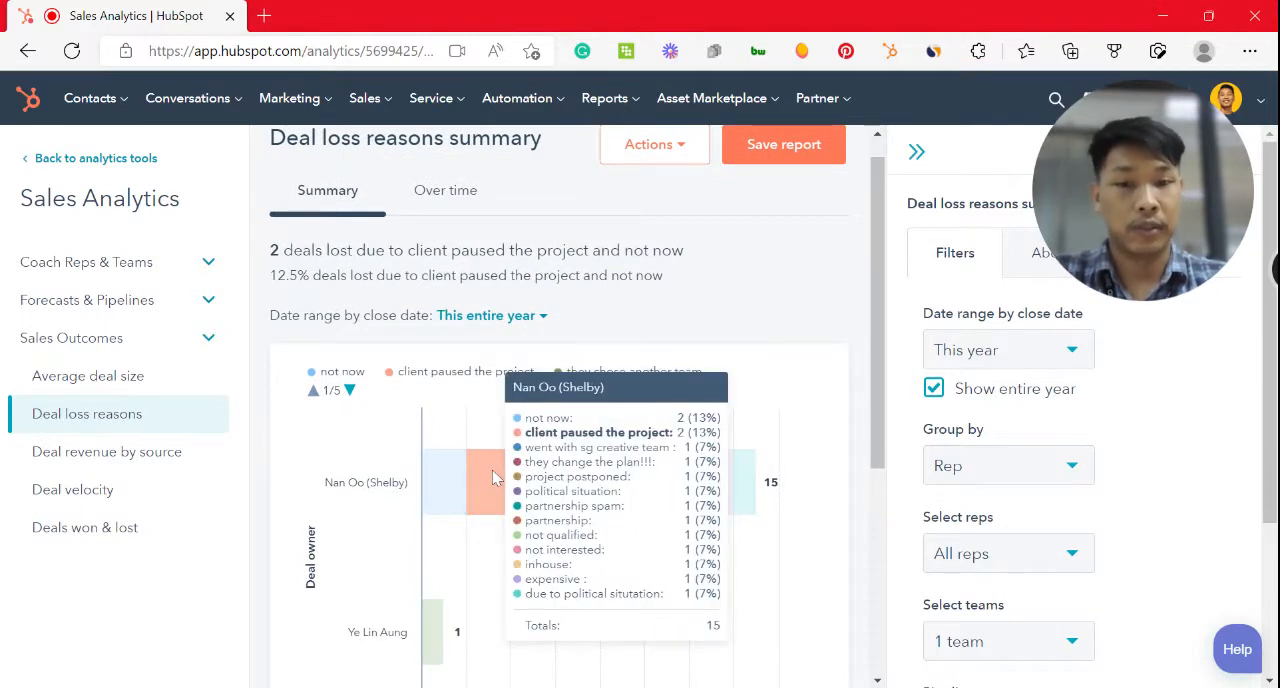
{"action": "mouse_move", "coordinate": [450, 481]}
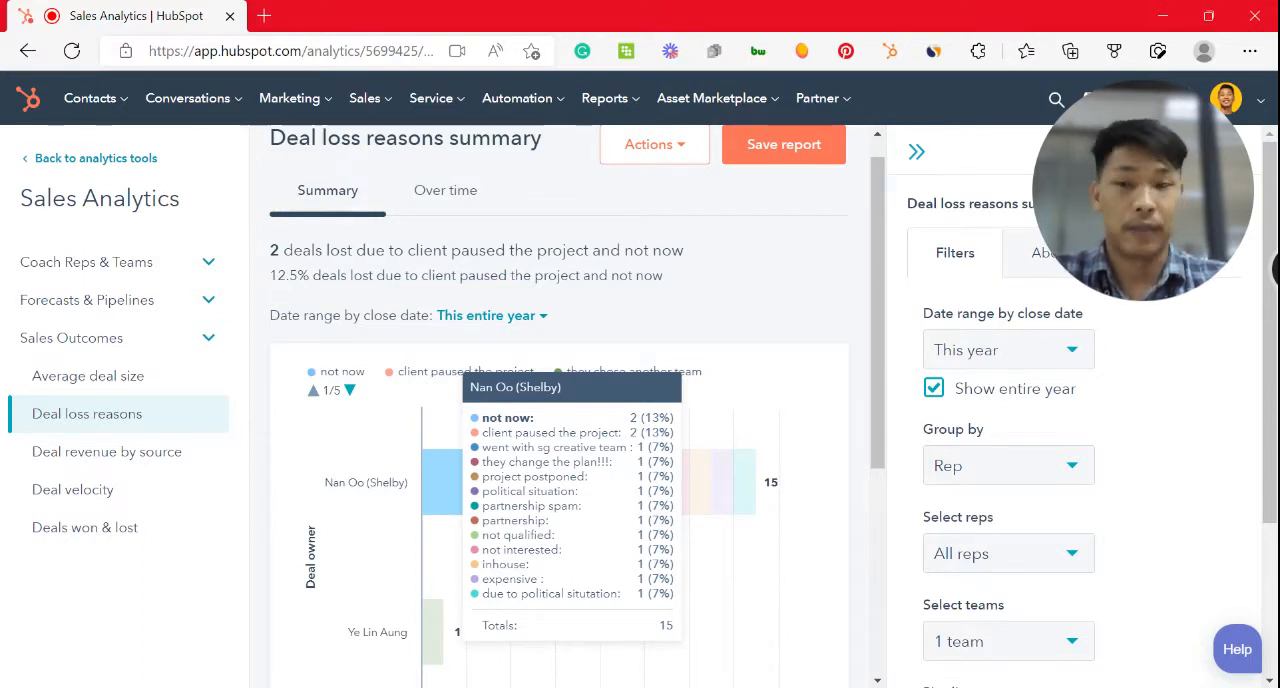
Step: Open the Deal revenue by source report, with each rep's 2022 revenue by source
{"action": "left_click", "coordinate": [106, 451]}
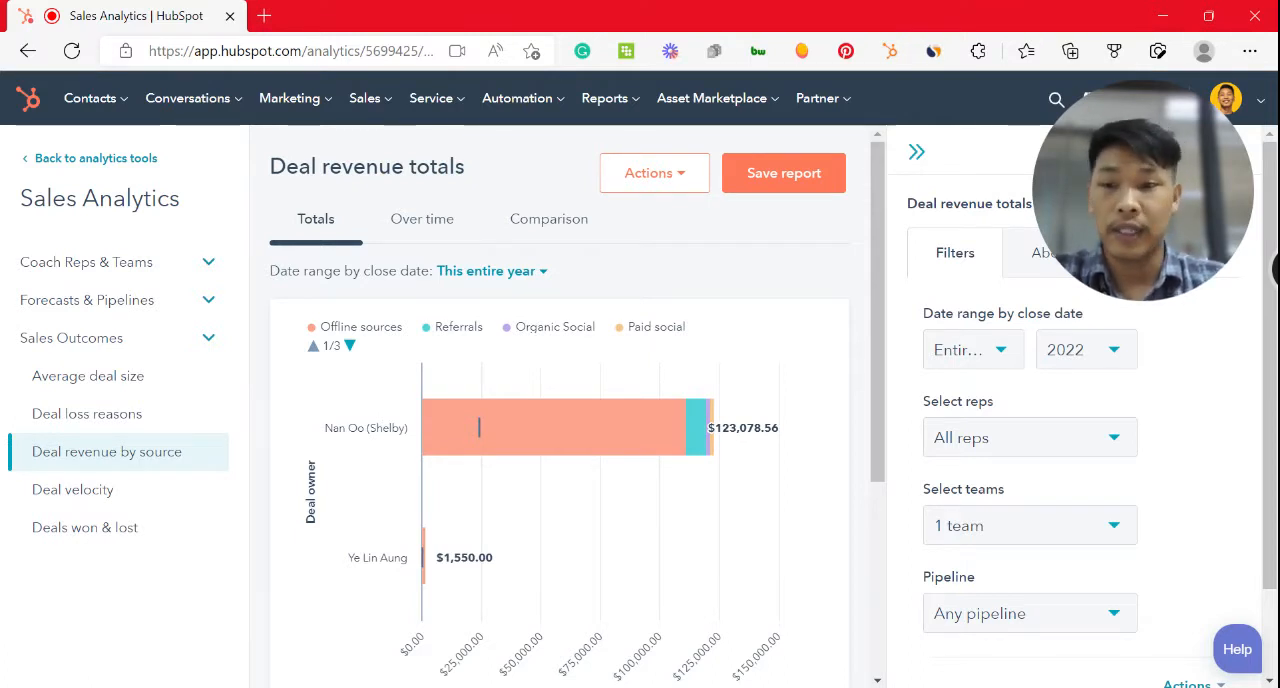
{"action": "mouse_move", "coordinate": [565, 427]}
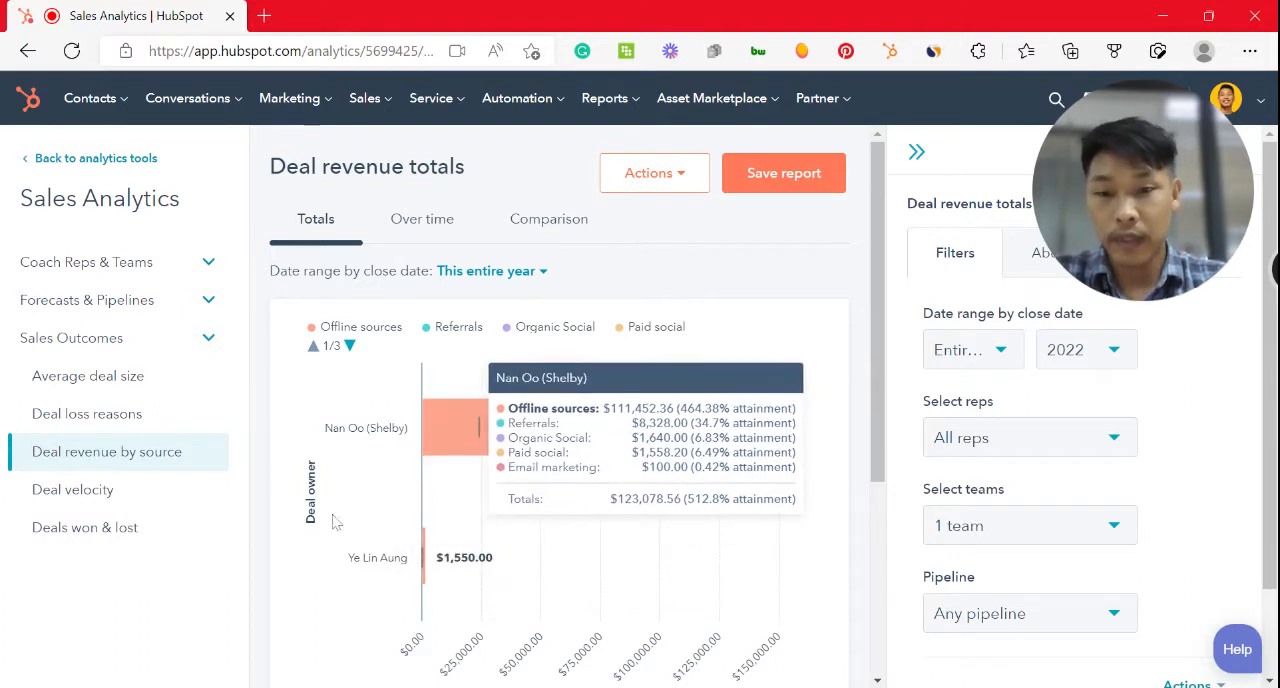
Step: Open Deal velocity and review its summary: 54.87 days to win, 286 to lose
{"action": "left_click", "coordinate": [72, 489]}
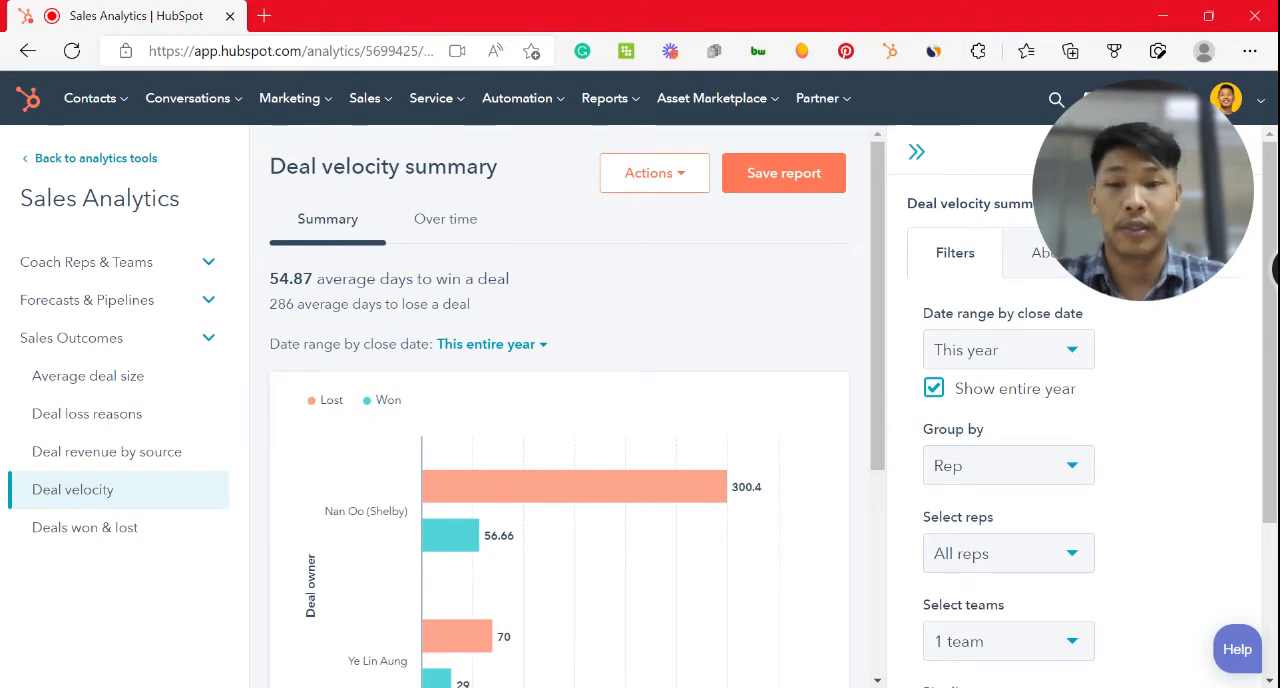
{"action": "mouse_move", "coordinate": [723, 305]}
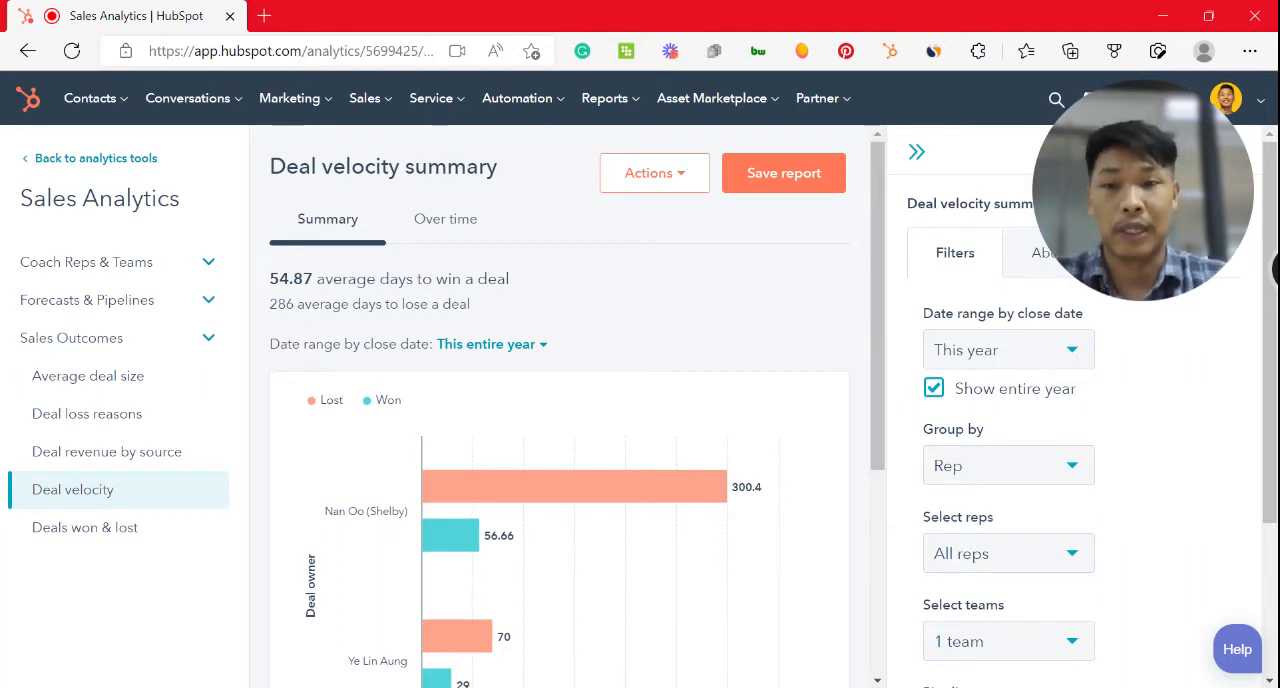
{"action": "scroll", "scroll_direction": "down", "scroll_amount": 3}
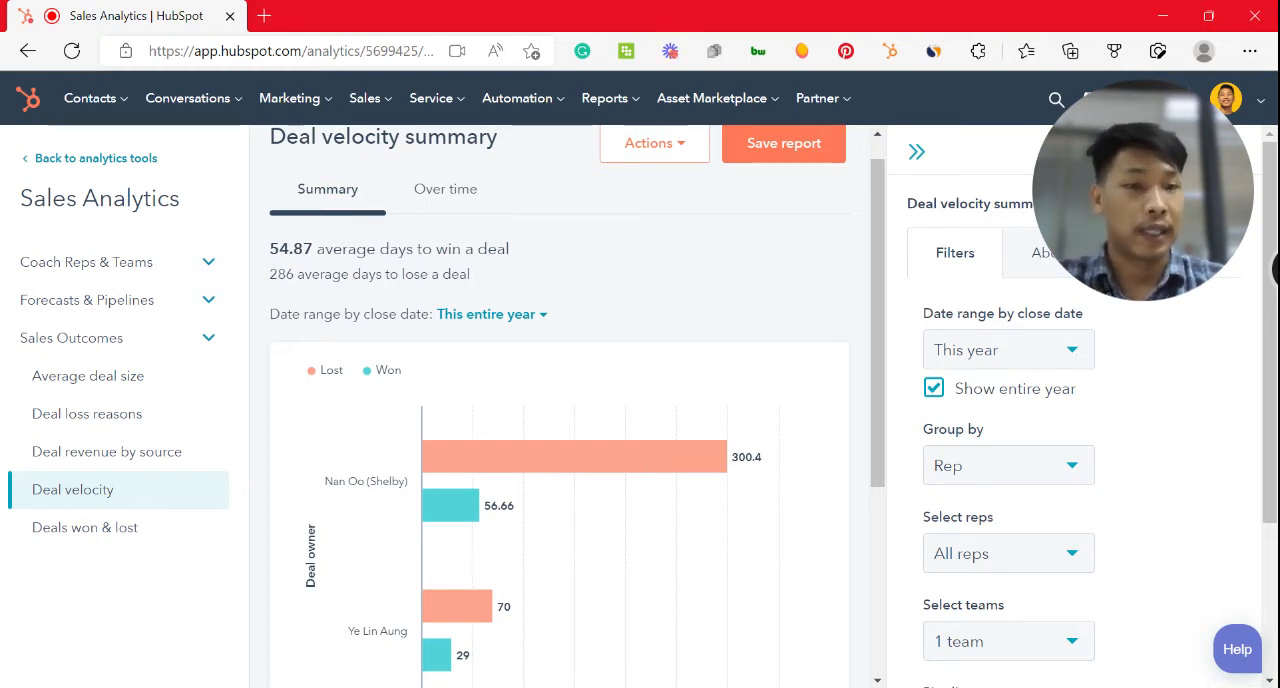
{"action": "mouse_move", "coordinate": [85, 527]}
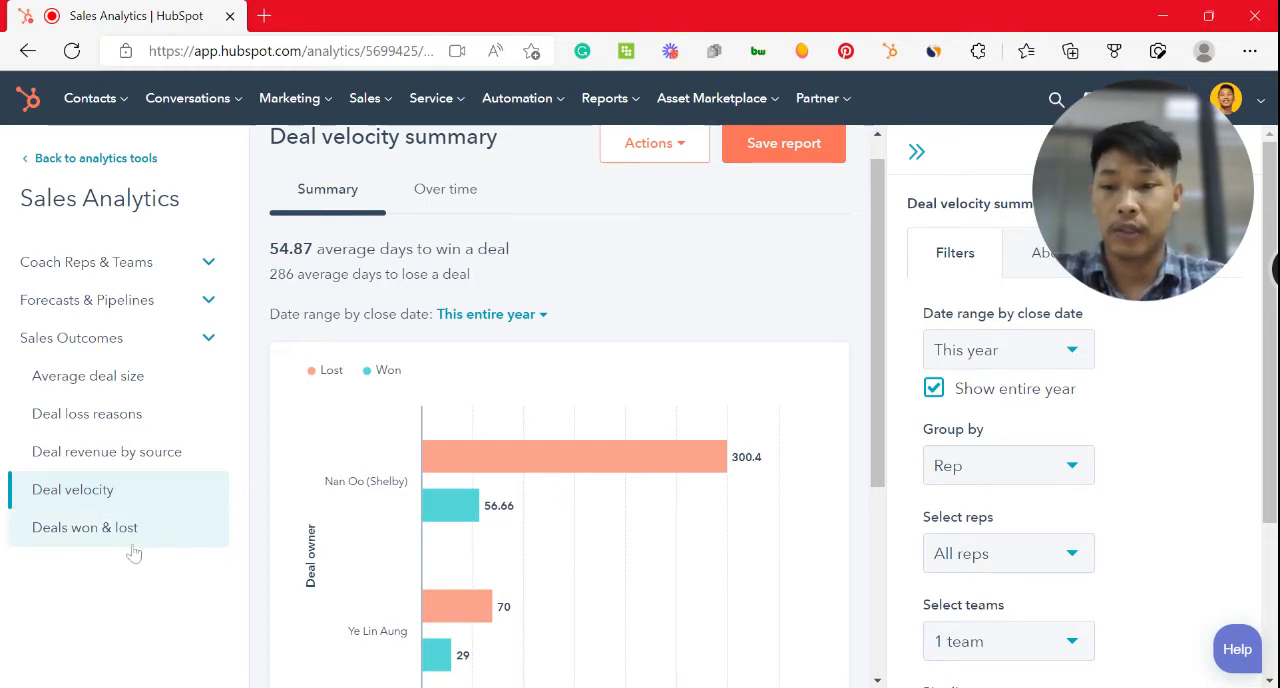
Step: Open Deals won & lost (31 won, 65.96%) and scroll through the deal owner table
{"action": "left_click", "coordinate": [84, 527]}
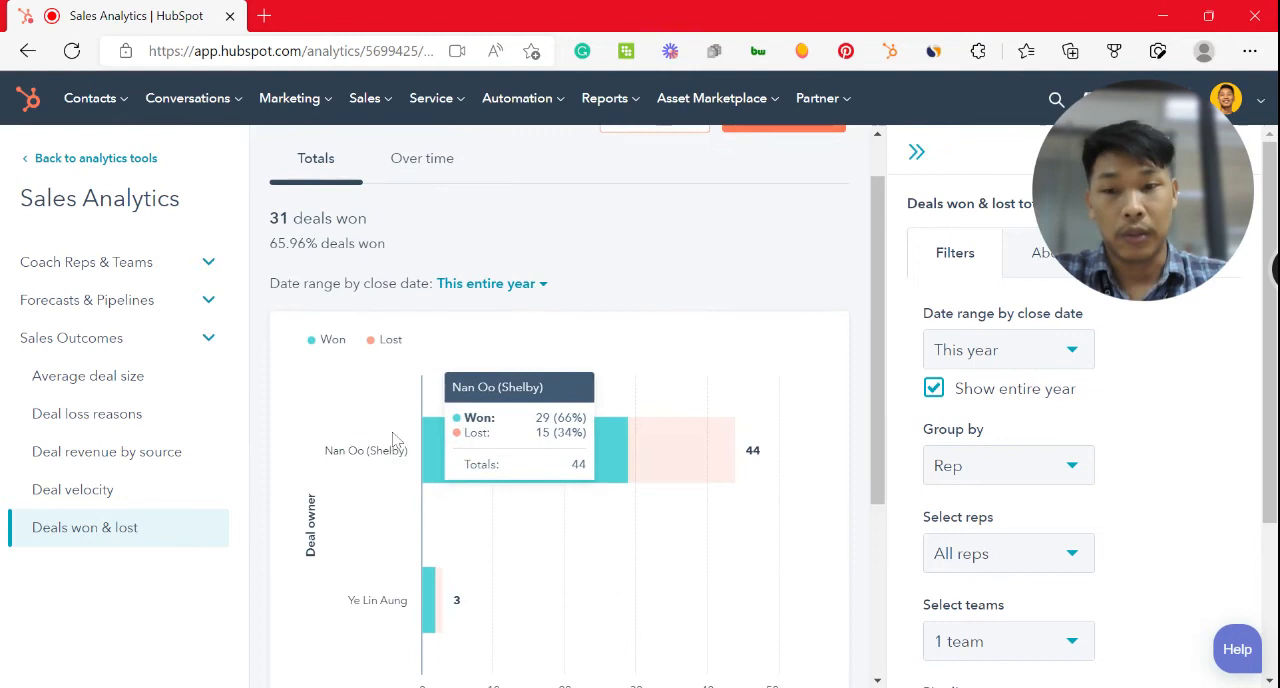
{"action": "mouse_move", "coordinate": [480, 463]}
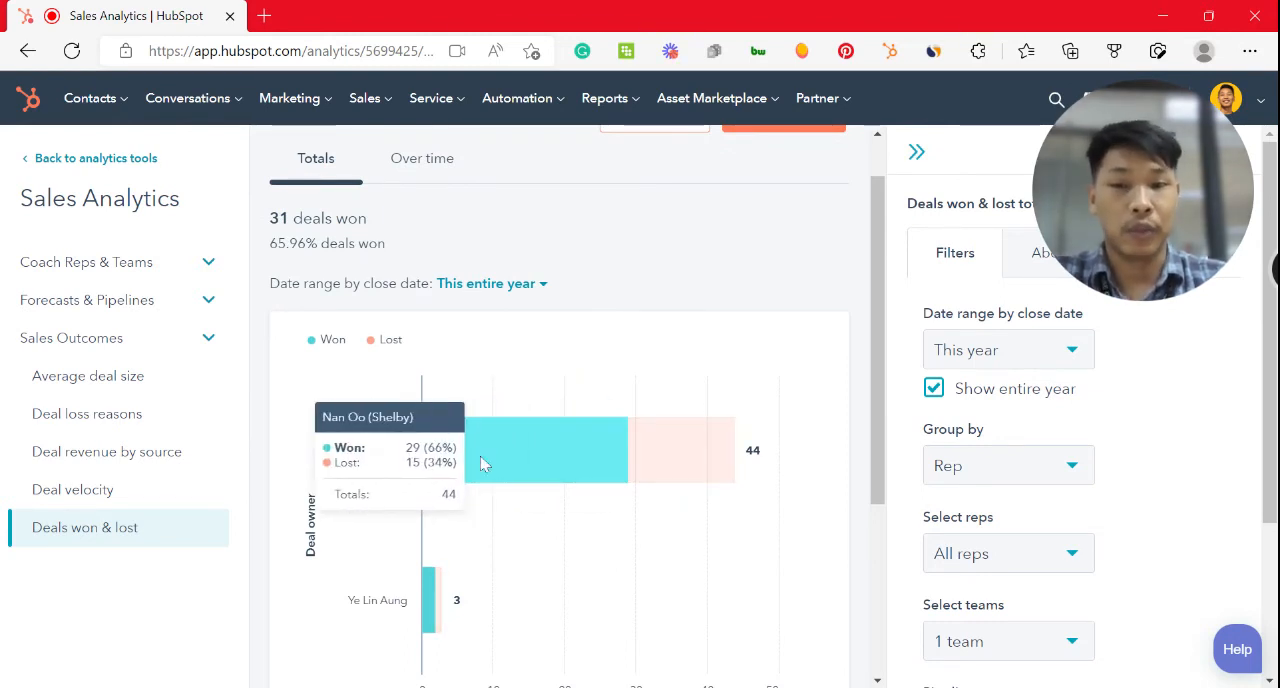
{"action": "mouse_move", "coordinate": [502, 554]}
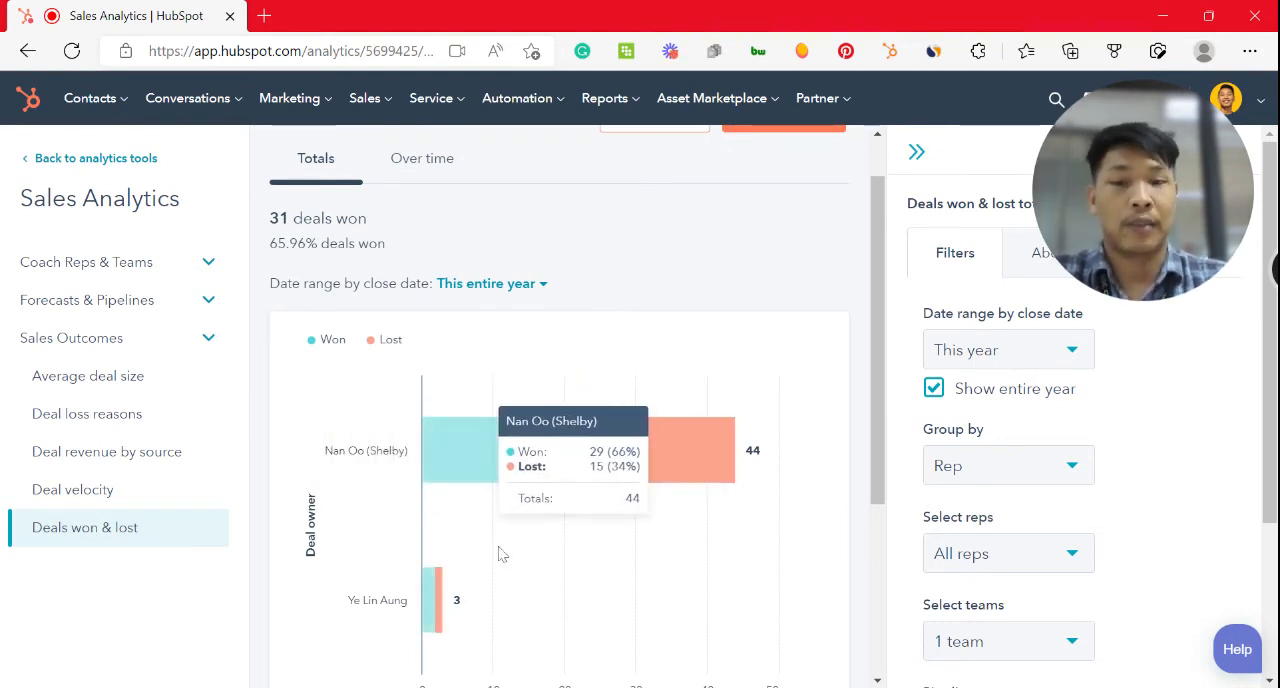
{"action": "scroll", "scroll_direction": "down", "scroll_amount": 3}
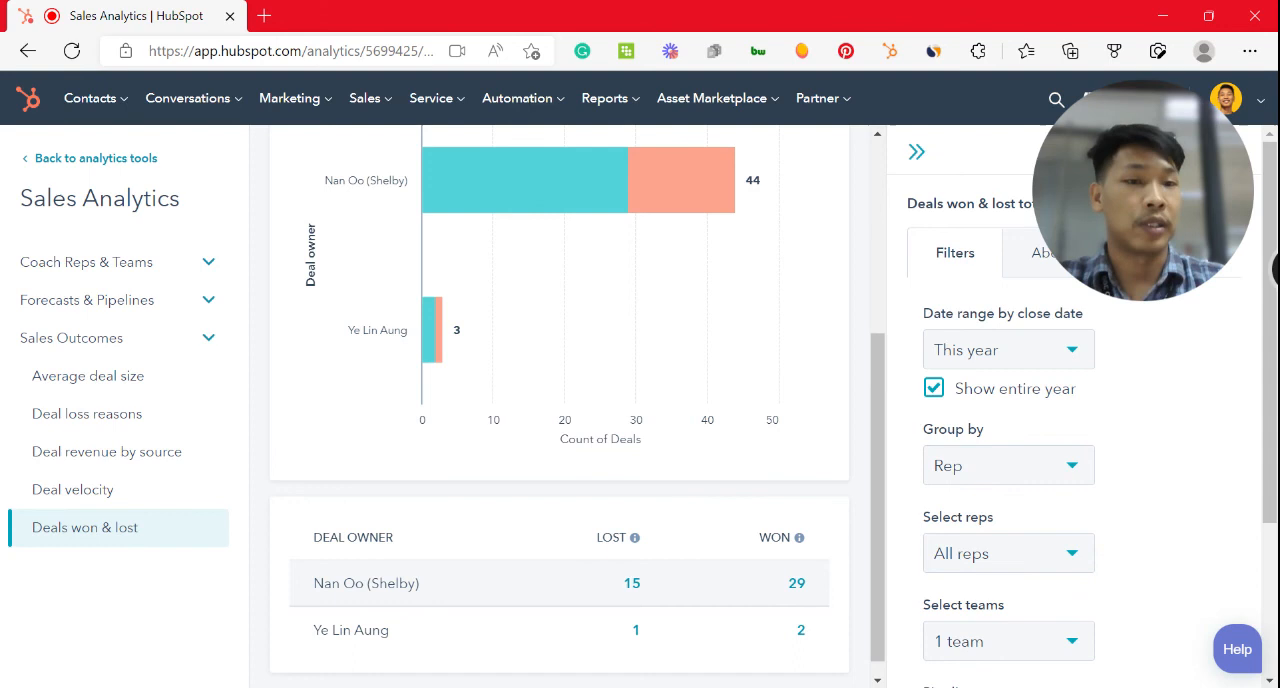
{"action": "scroll", "scroll_direction": "up", "scroll_amount": 3}
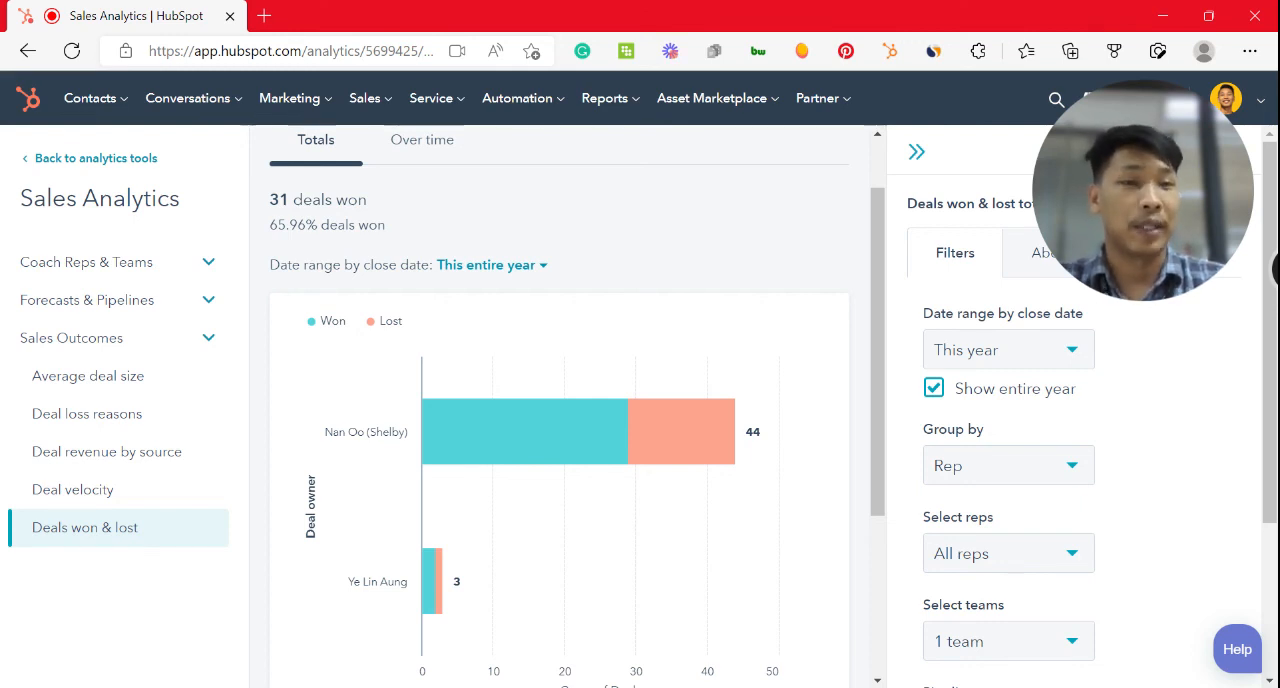
{"action": "mouse_move", "coordinate": [525, 431]}
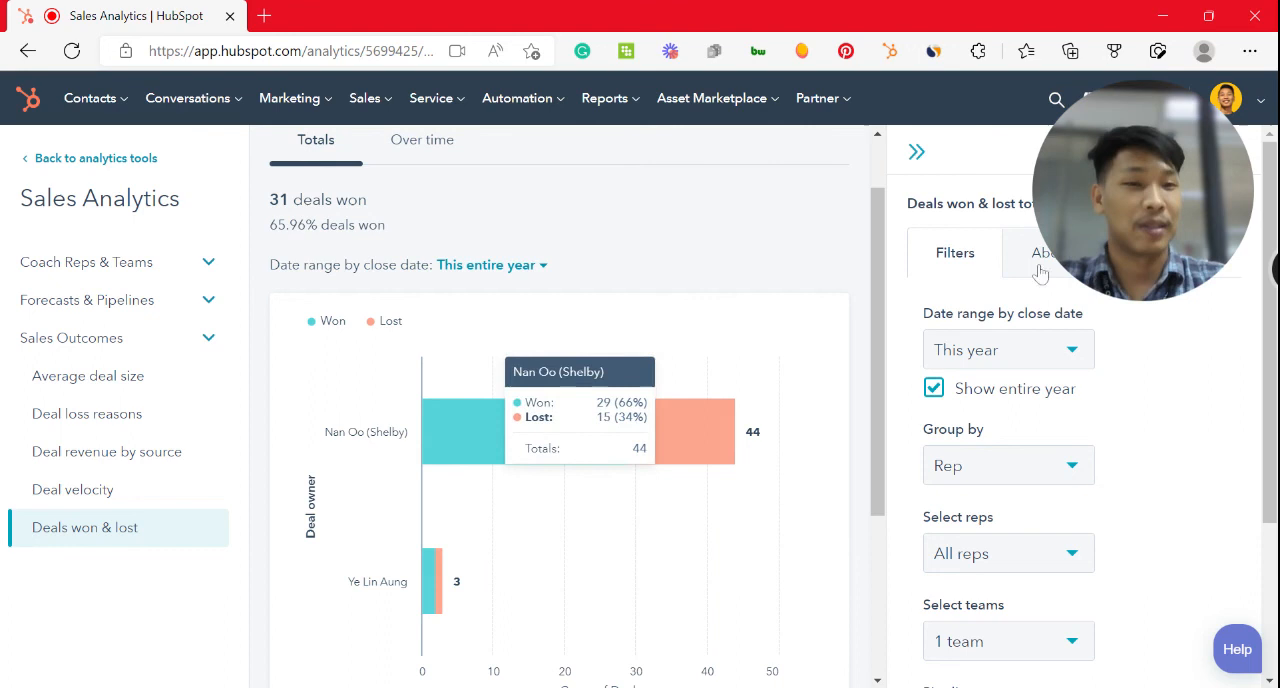